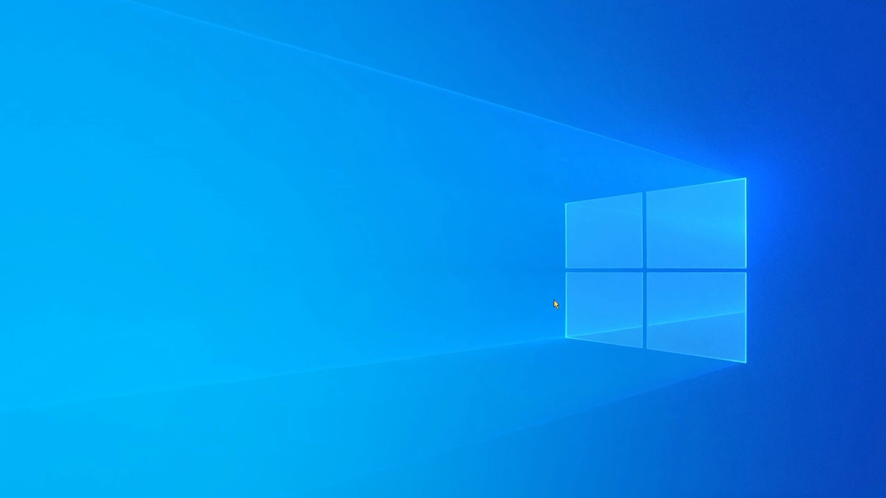
pyautogui.moveTo(423, 437)
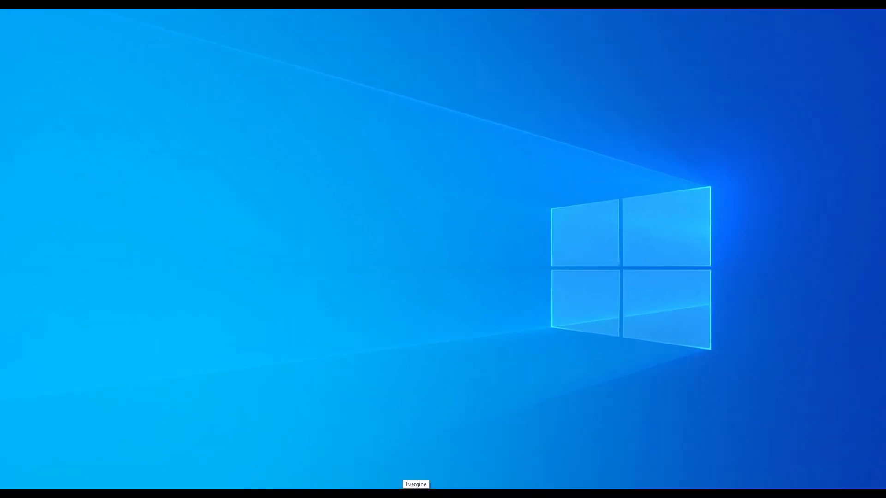
# - Start Evergine Launcher from the taskbar to reach its empty projects overview
pyautogui.click(415, 484)
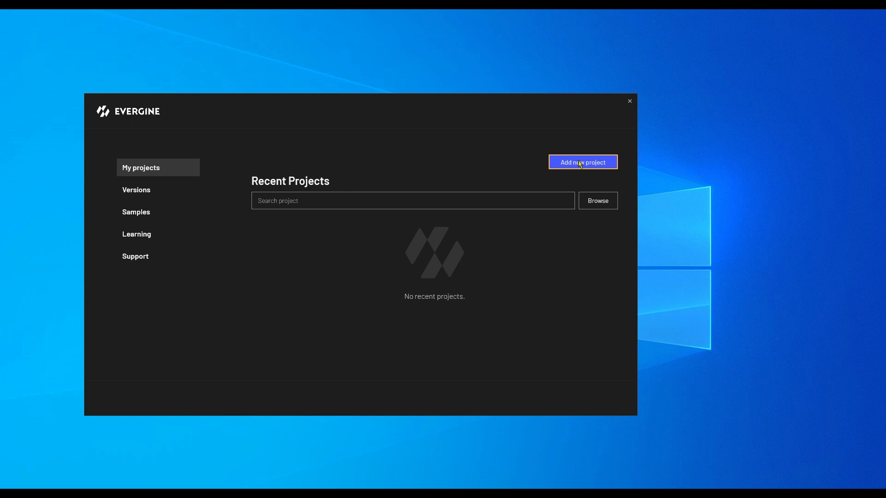
# - Create a new Windows (DirectX11) project named Learning001 in D:\VideoTutorials
pyautogui.click(582, 162)
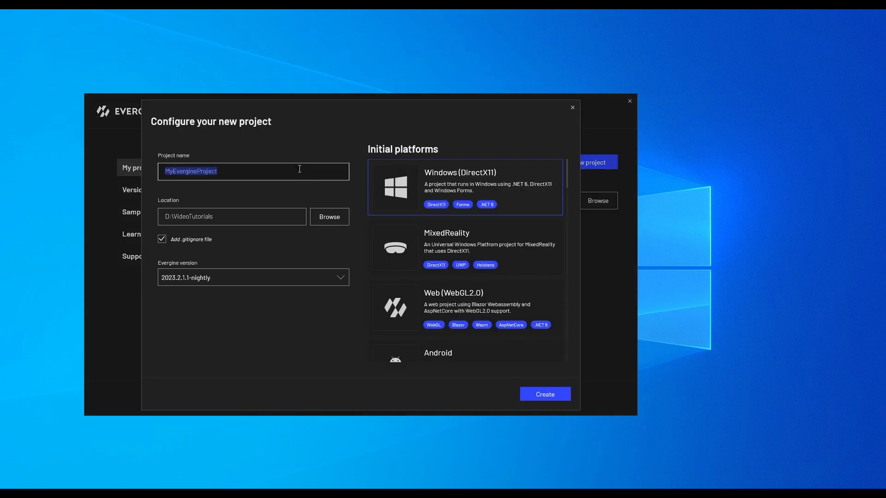
pyautogui.write('Learning001')
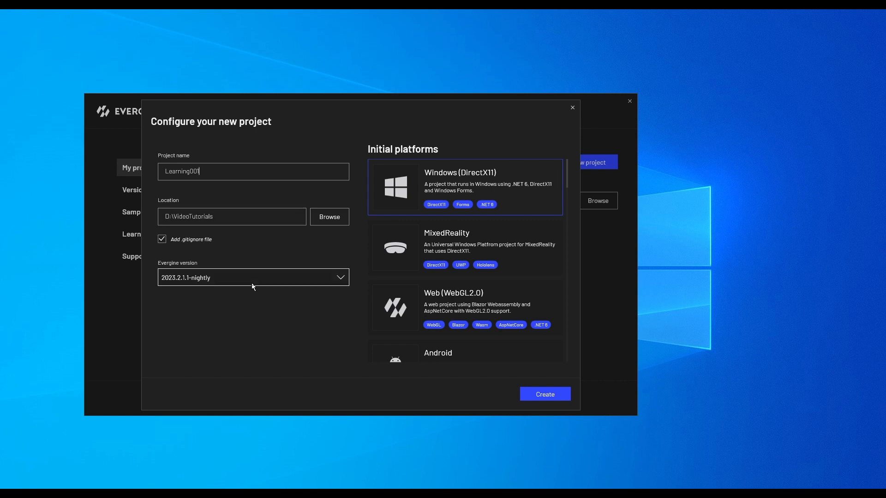
pyautogui.scroll(-3)
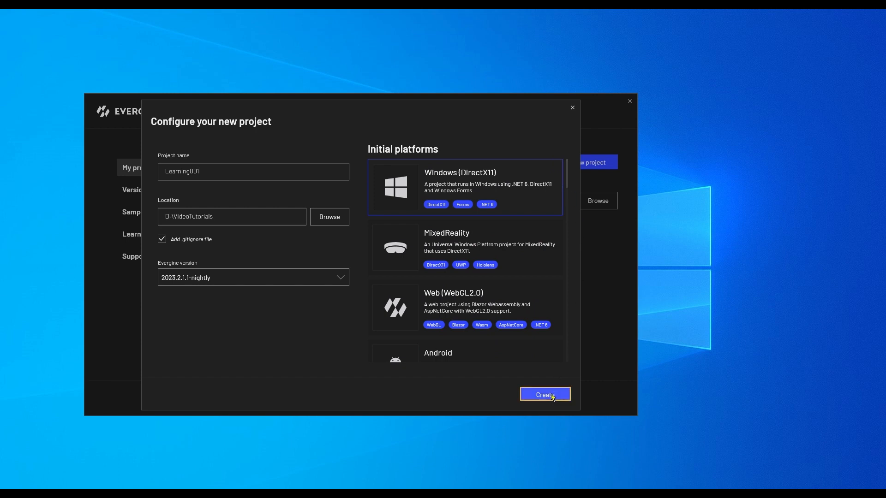
pyautogui.click(545, 394)
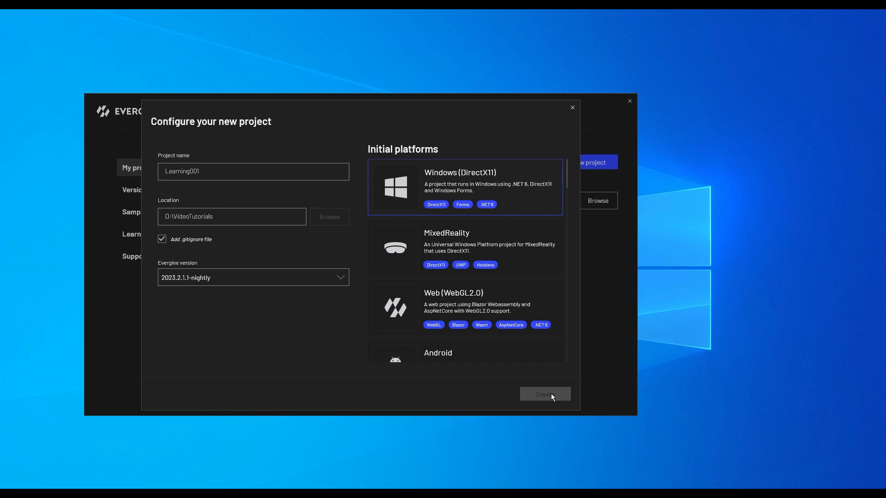
# - Load MyScene in the scene editor, showing its camera, sun light and sky atmosphere
pyautogui.click(545, 394)
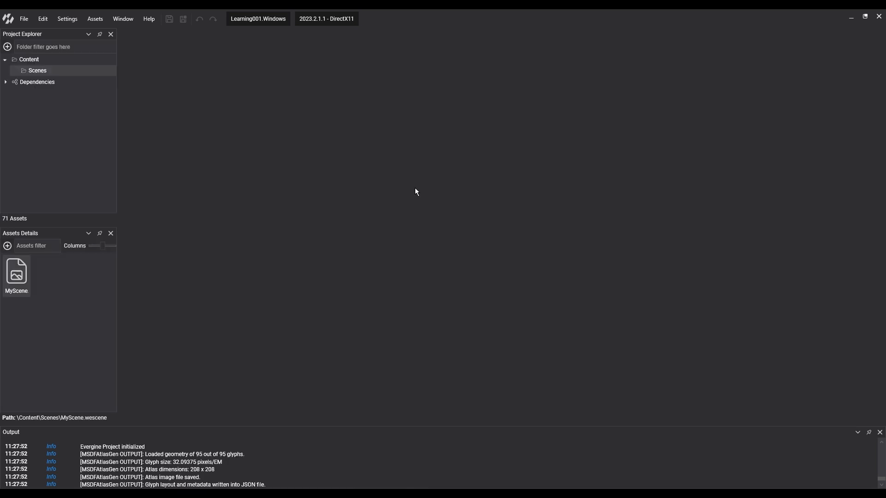
pyautogui.doubleClick(16, 274)
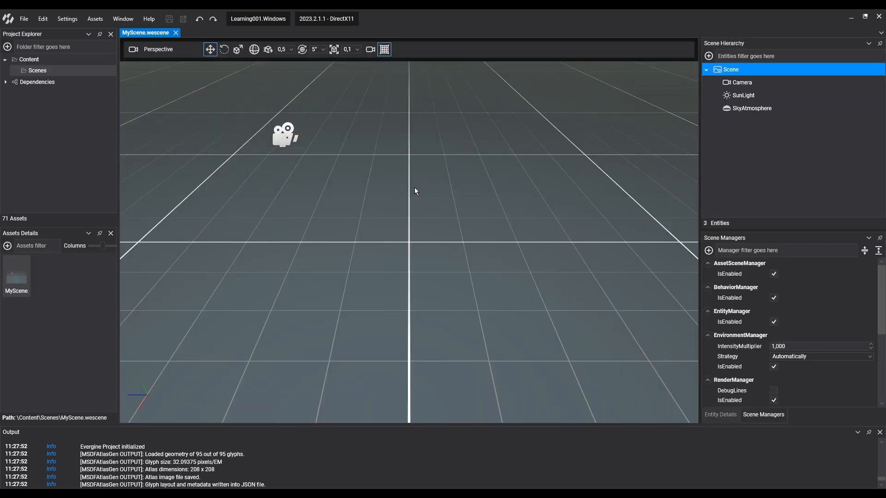
pyautogui.moveTo(319, 159)
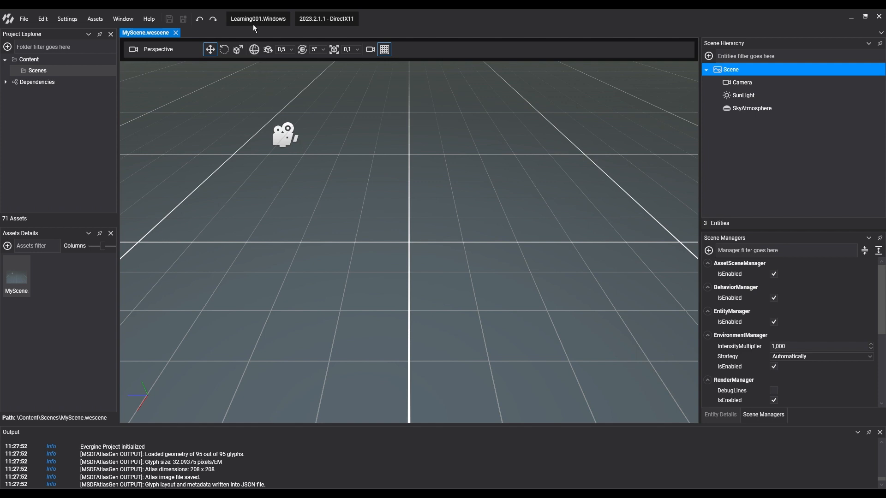
pyautogui.moveTo(261, 29)
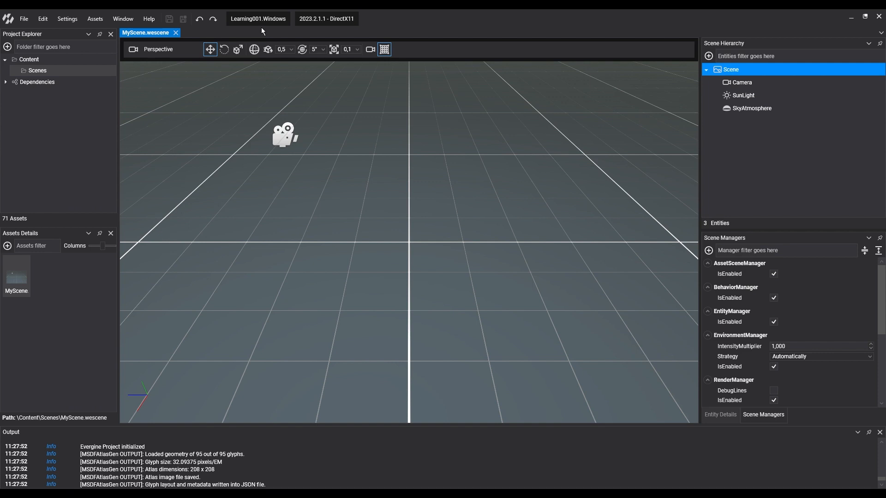
pyautogui.moveTo(206, 120)
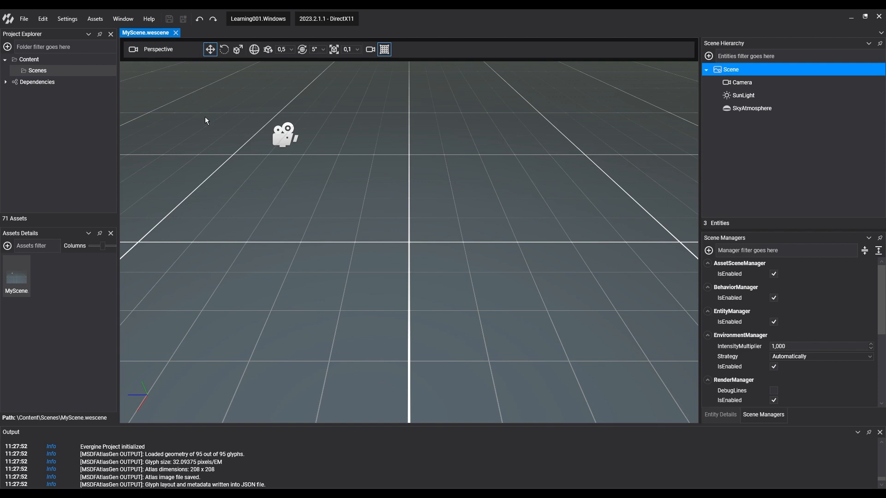
pyautogui.moveTo(166, 134)
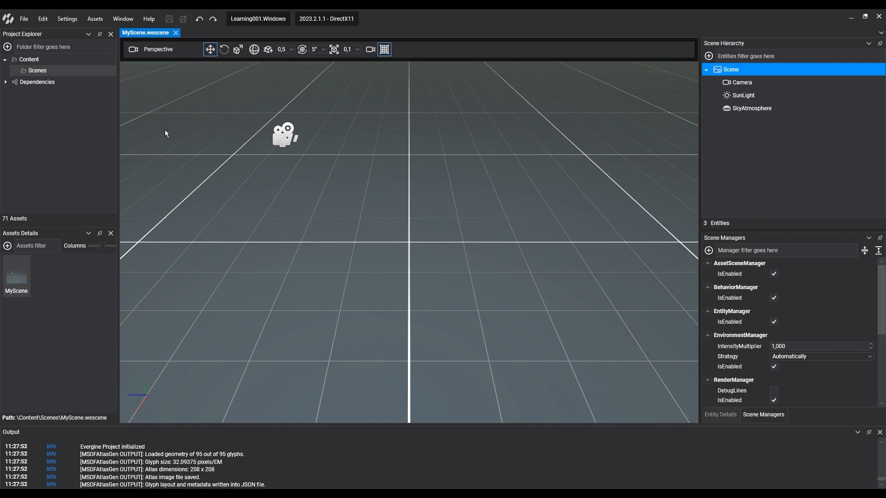
pyautogui.click(55, 47)
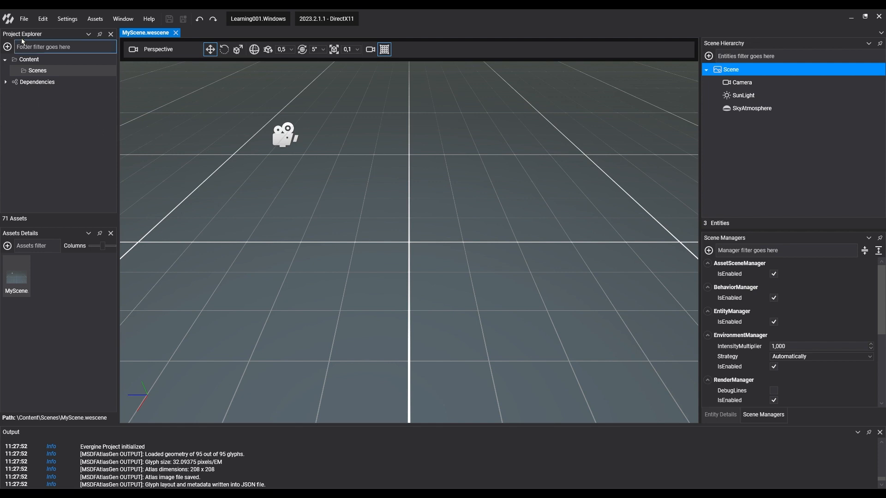
# - Launch the Learning001.Windows solution in Visual Studio via File > Open C# editor
pyautogui.click(24, 19)
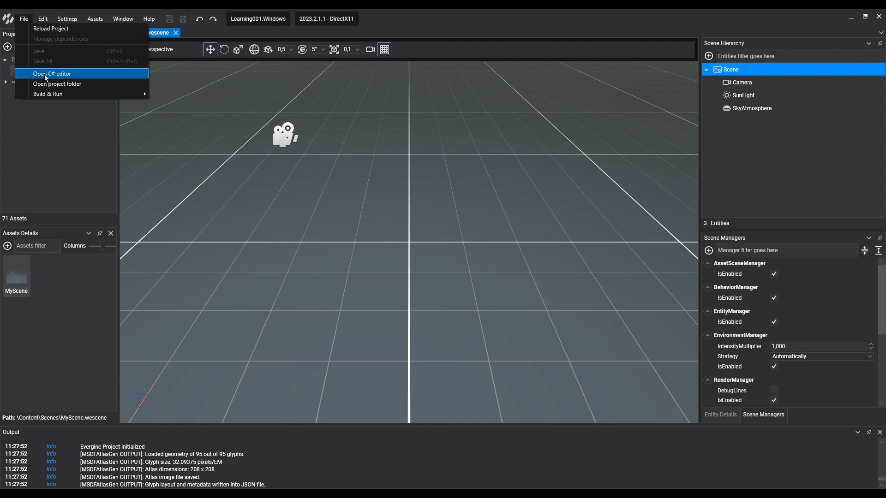
pyautogui.click(53, 74)
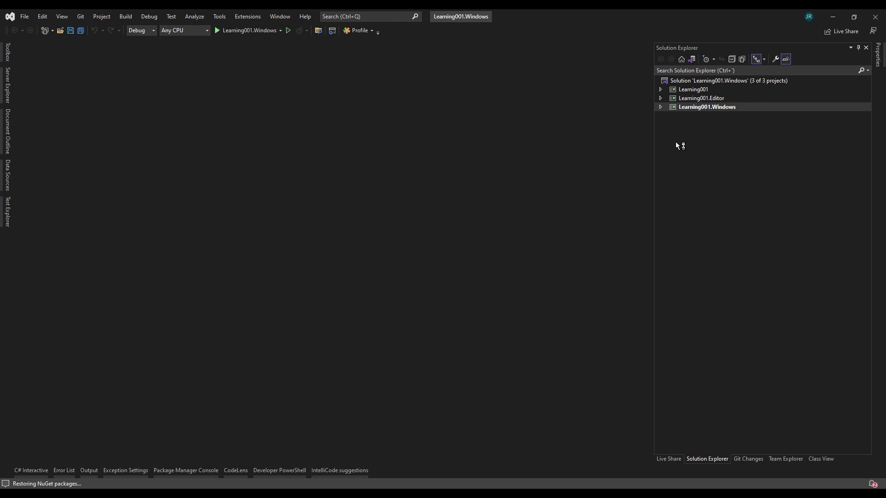
# - Expand Learning001 in Solution Explorer and view MyScene.cs with its RegisterManagers and CreateScene methods
pyautogui.click(660, 89)
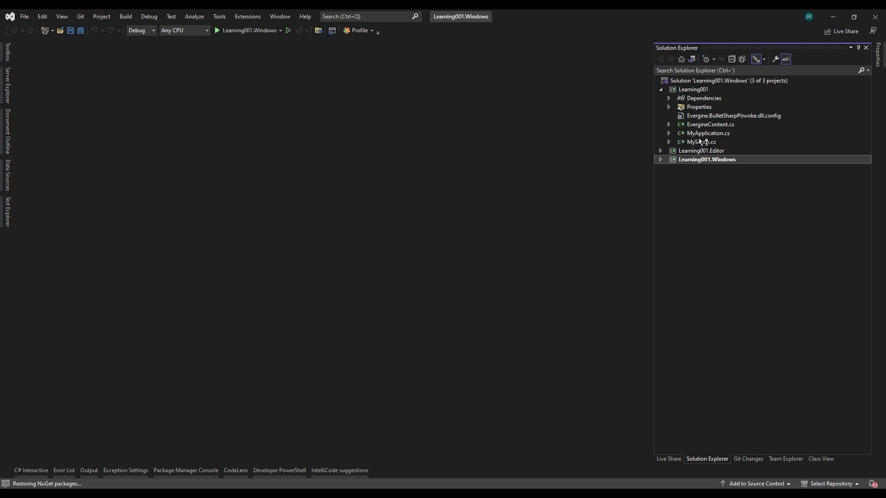
pyautogui.doubleClick(700, 141)
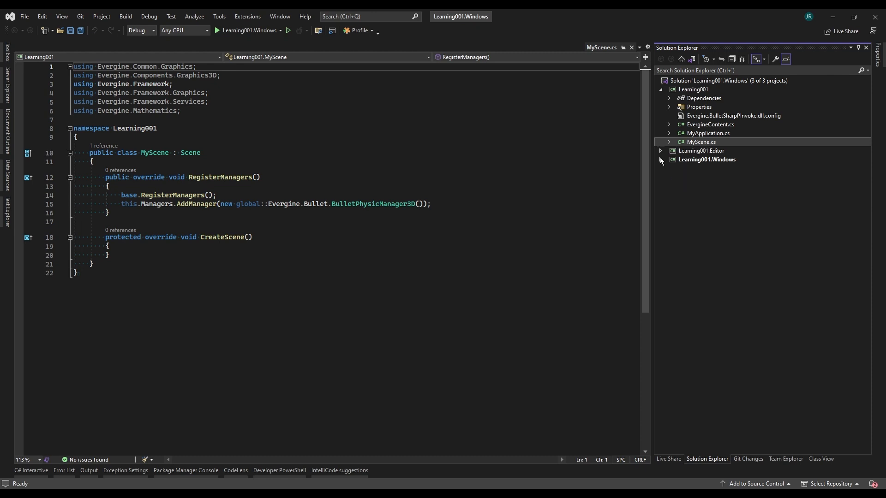
# - Expand Learning001.Editor to reveal MyCustomClassEditor.cs with its dependencies and properties
pyautogui.click(661, 151)
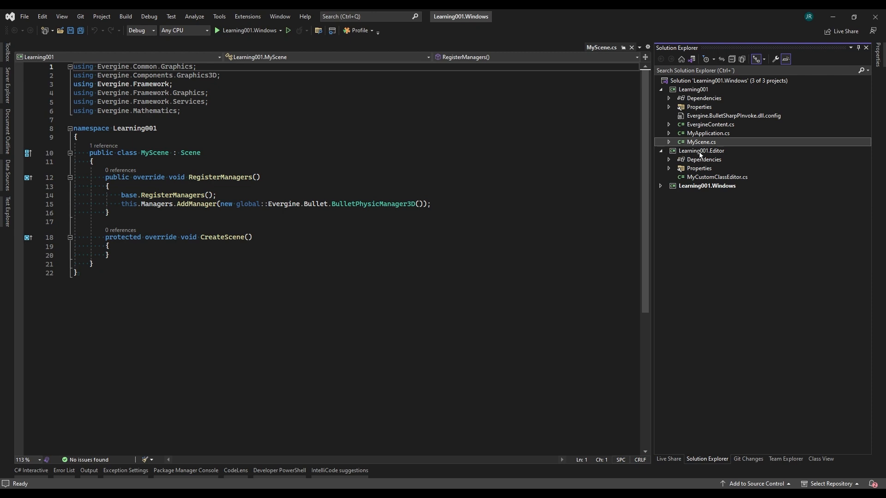
pyautogui.moveTo(759, 211)
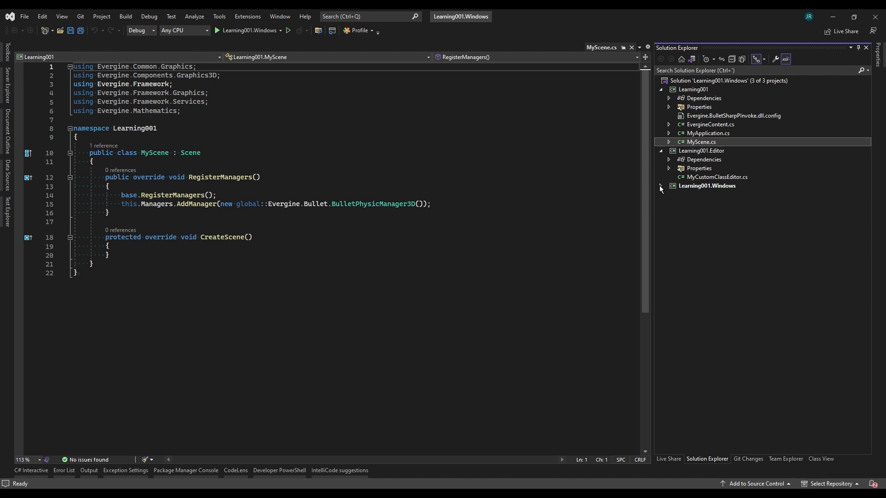
# - Expand Learning001.Windows and read through Program.cs before showing the project folder
pyautogui.click(661, 186)
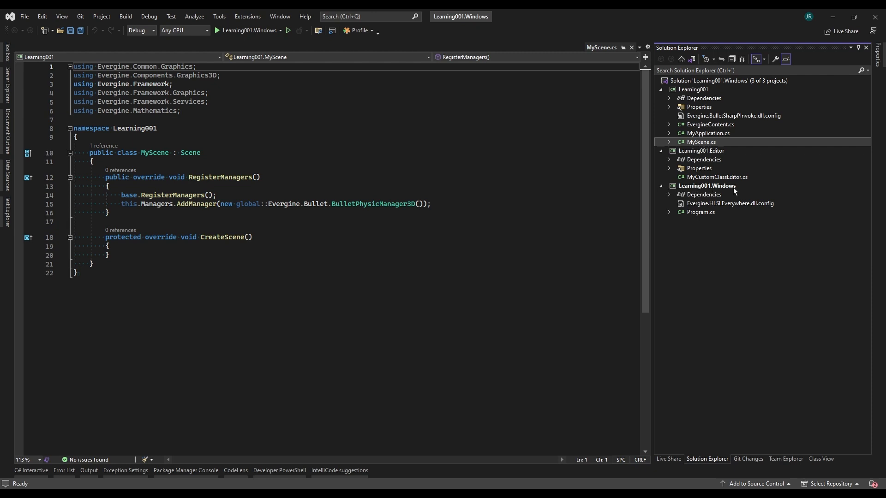
pyautogui.moveTo(738, 230)
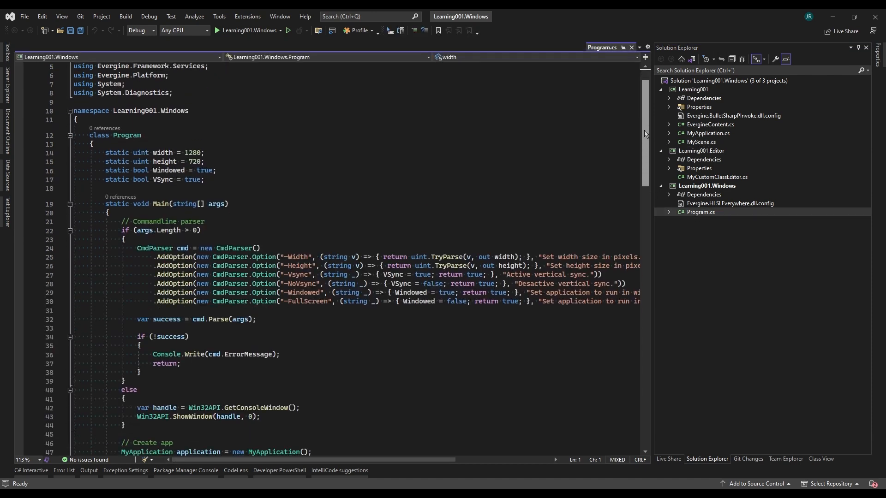
pyautogui.scroll(-3)
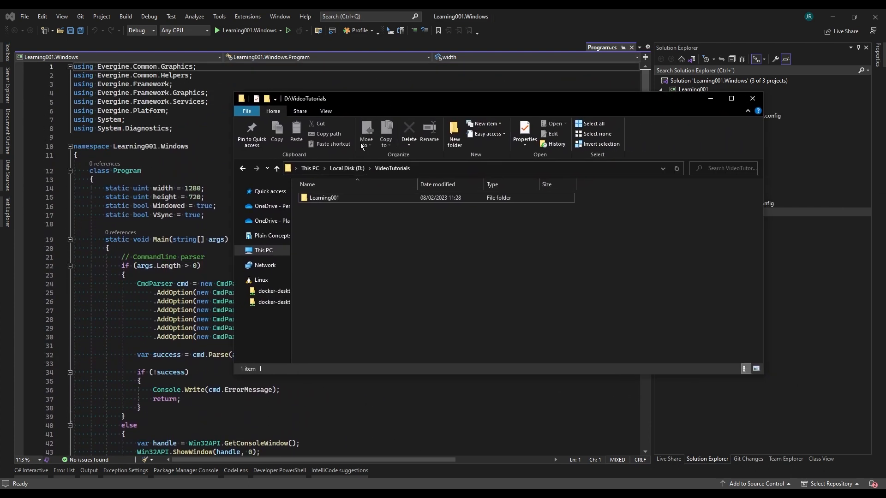
# - Browse into the Learning001 folder, inspect Learning001.weproj, and enter its Content folder with Scenes
pyautogui.doubleClick(324, 198)
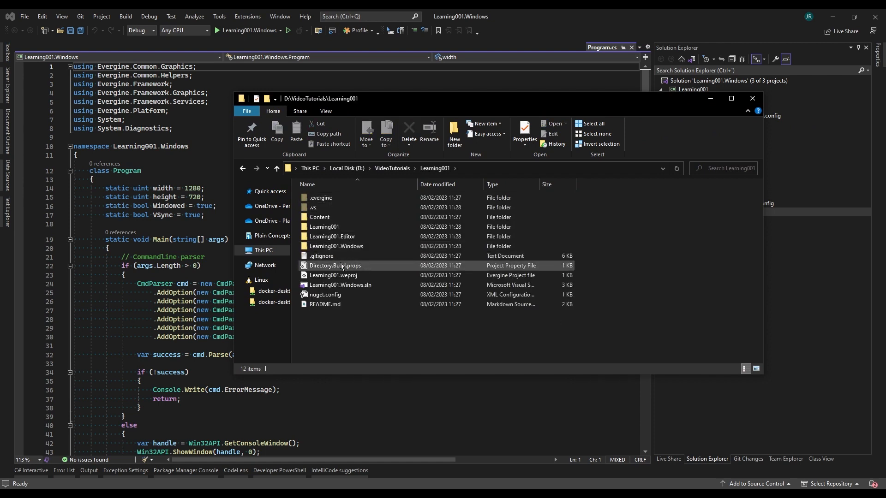
pyautogui.click(333, 275)
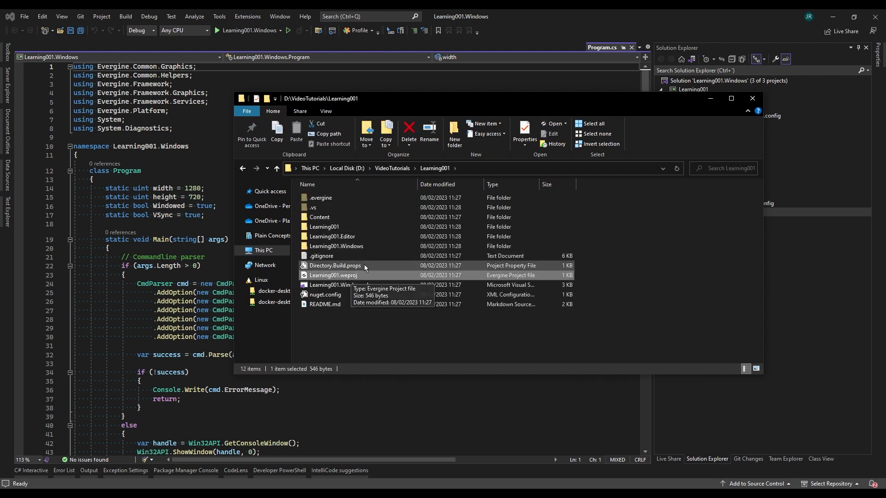
pyautogui.doubleClick(320, 217)
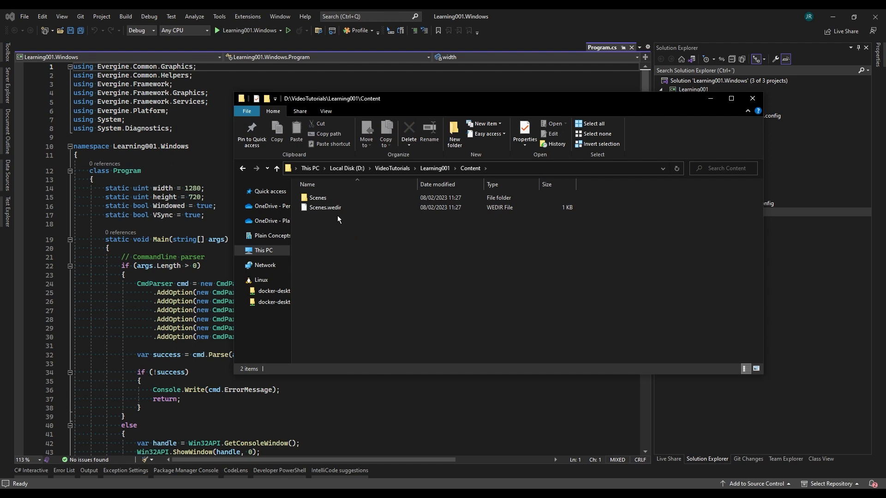